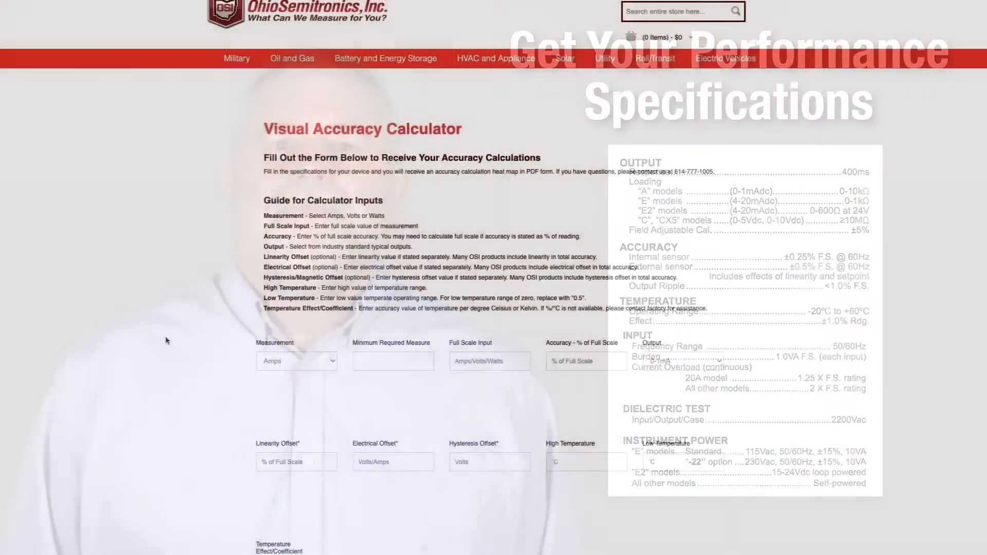
scroll("down", 3)
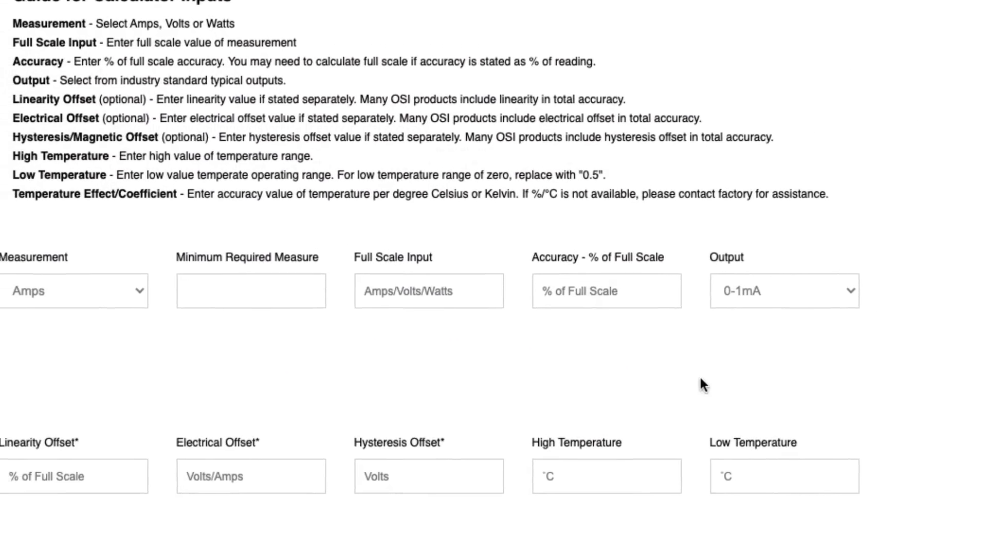
scroll("down", 3)
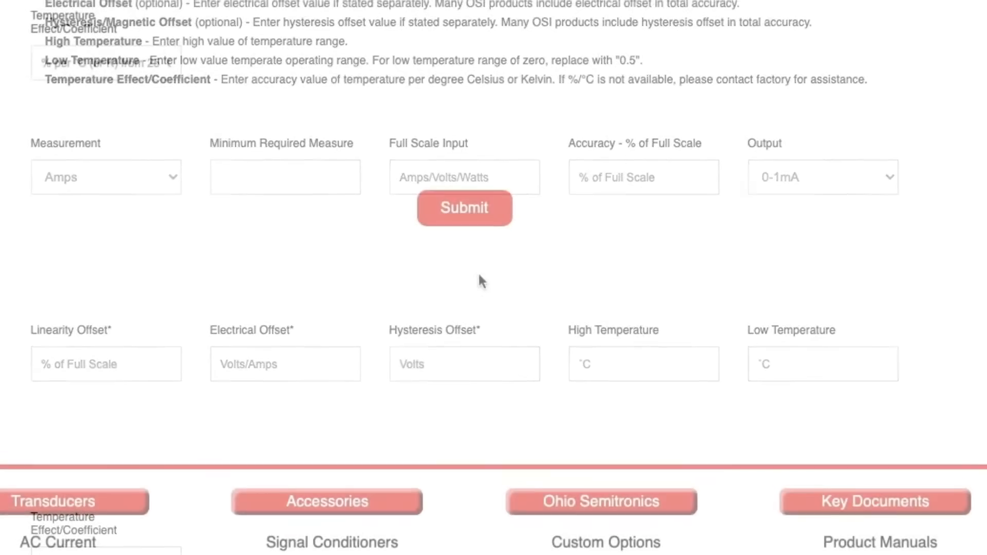